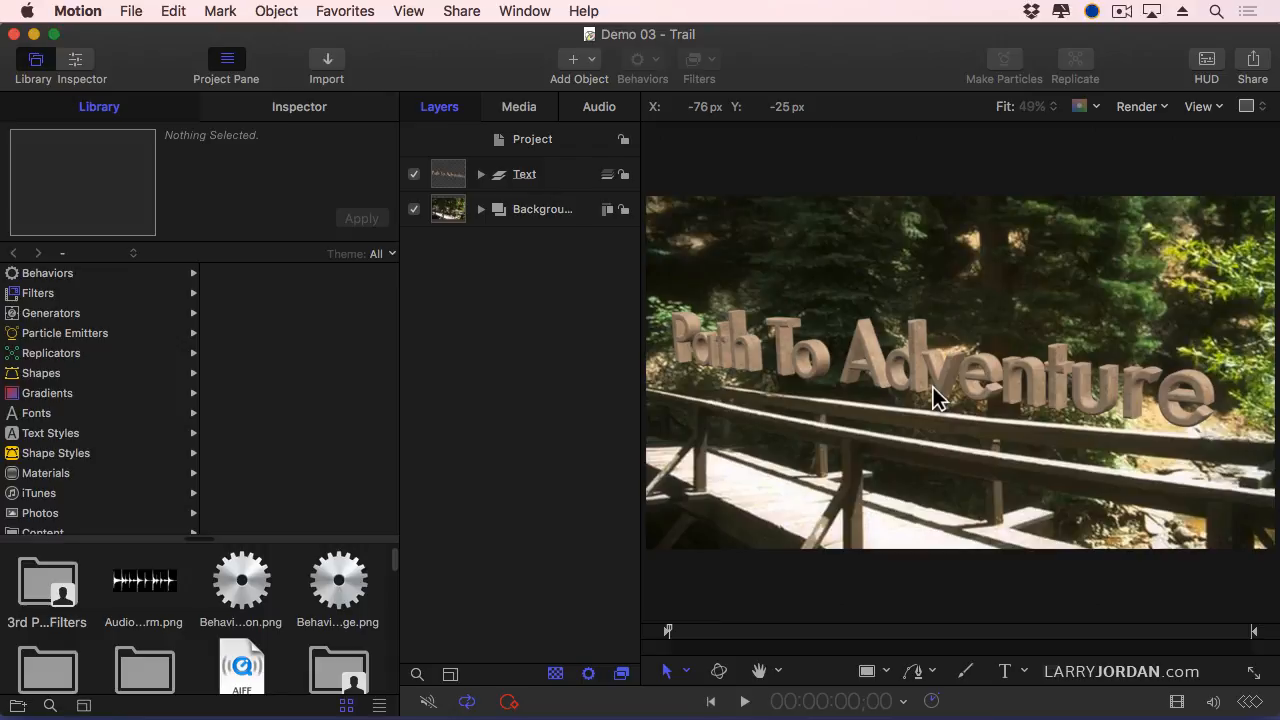
Step: Preview the title over the bridge, then bring up the Layers list context menu
{"action": "left_click", "coordinate": [744, 700]}
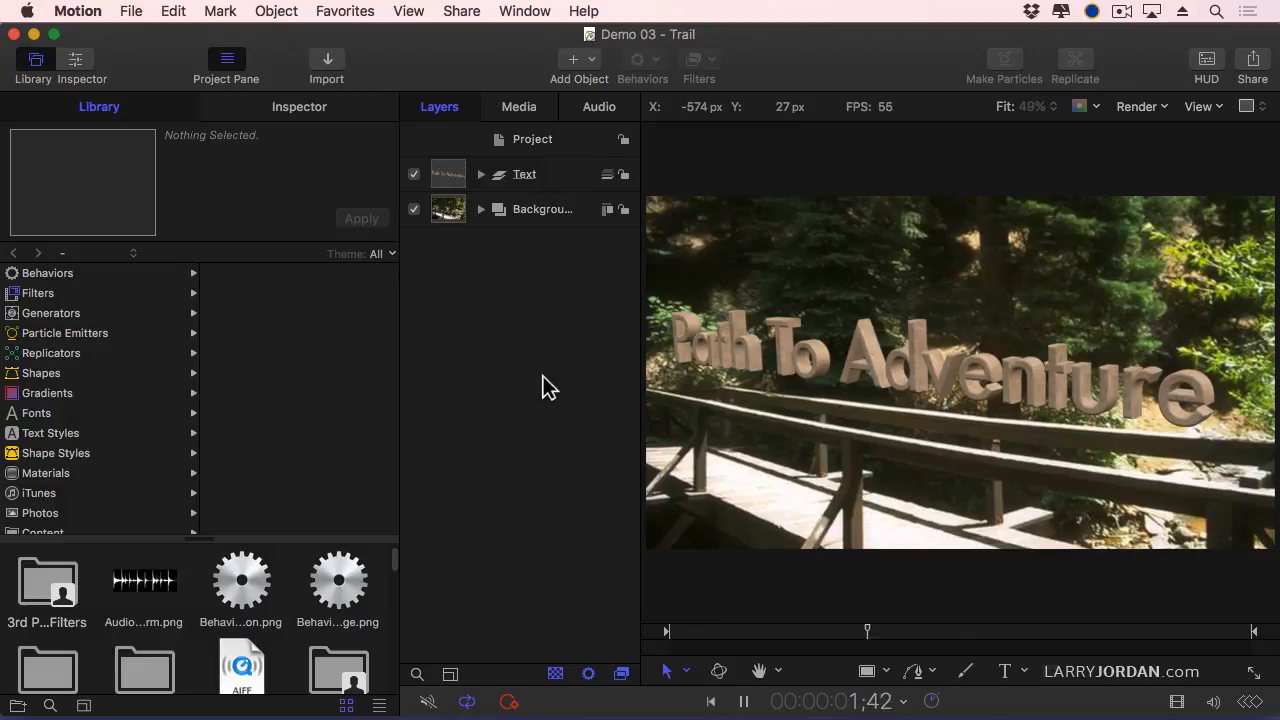
{"action": "left_click", "coordinate": [76, 60]}
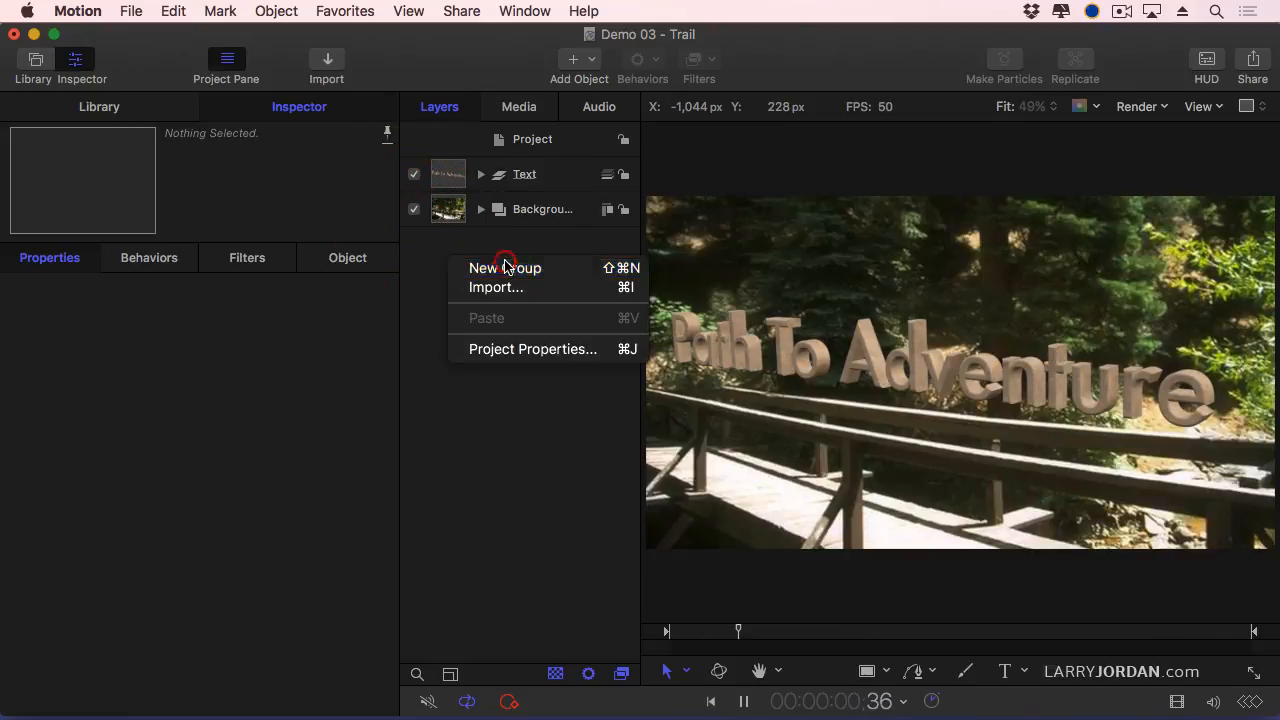
Step: Create a new empty group and name it 'Leaves'
{"action": "left_click", "coordinate": [504, 268]}
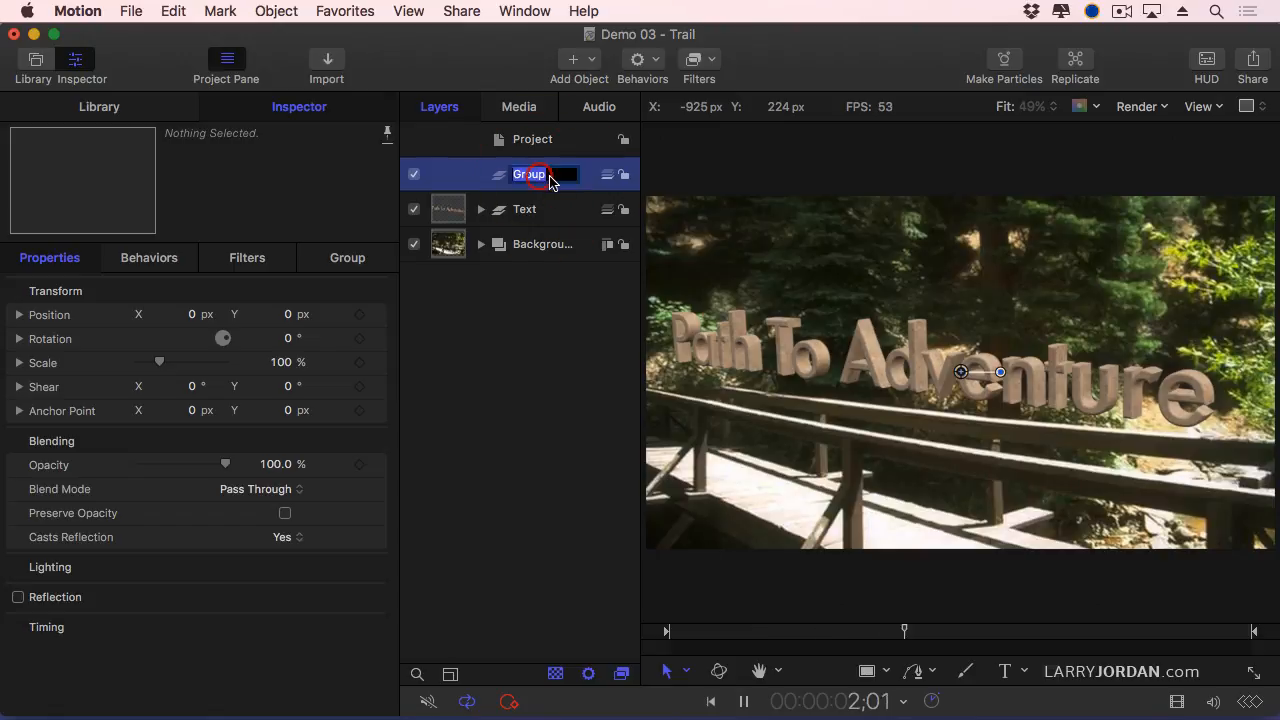
{"action": "type", "text": "Leaves"}
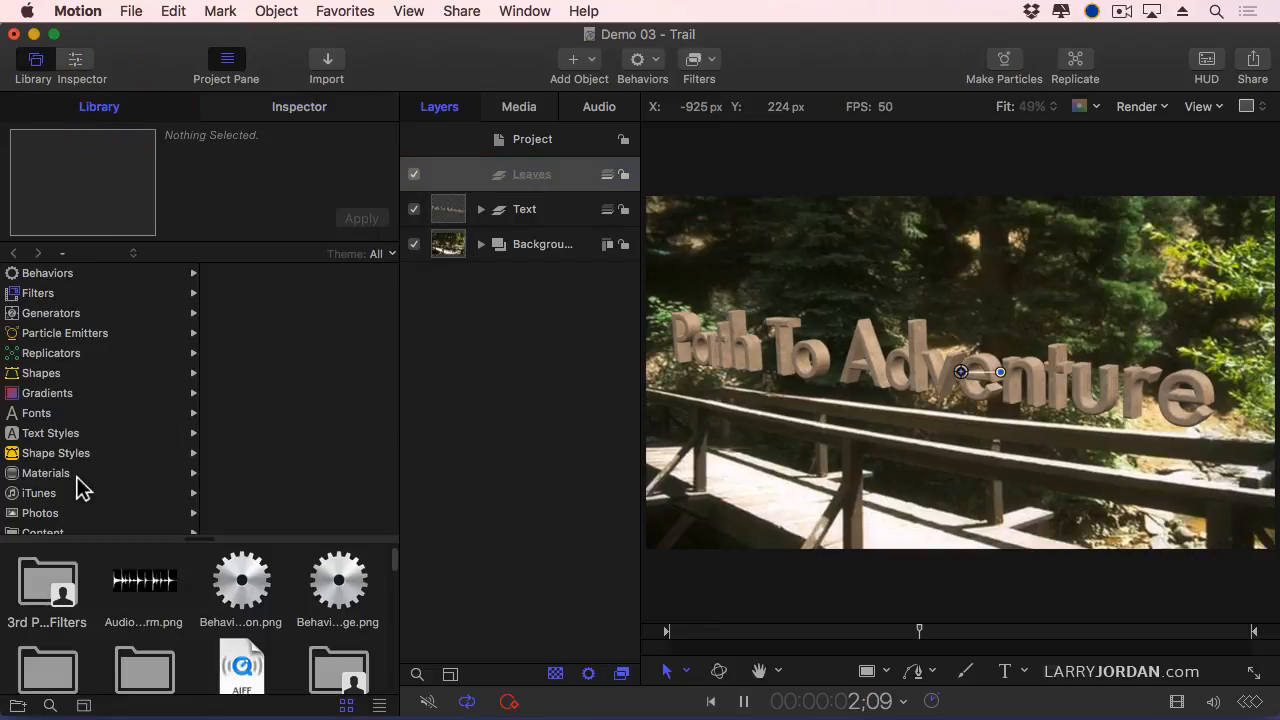
Step: Search the content library for 'lea' and select Leaf01.mov to preview it
{"action": "left_click", "coordinate": [44, 482]}
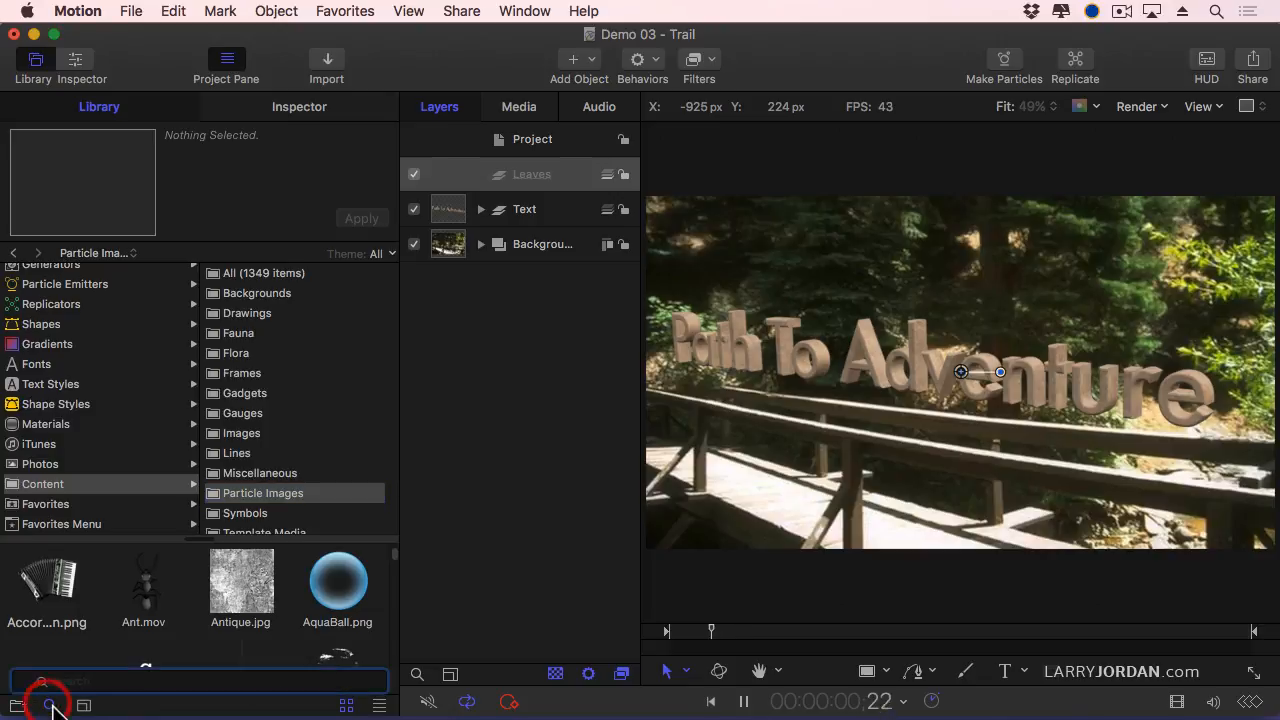
{"action": "type", "text": "leaf"}
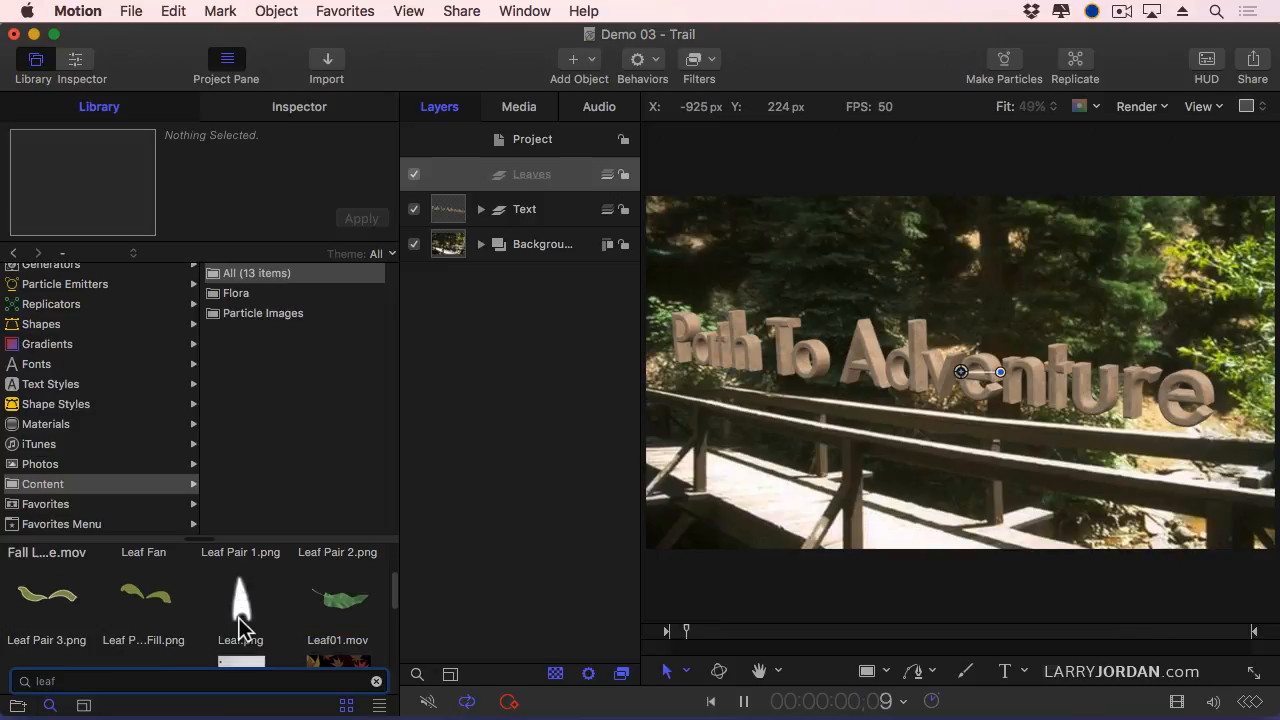
{"action": "left_click", "coordinate": [336, 600]}
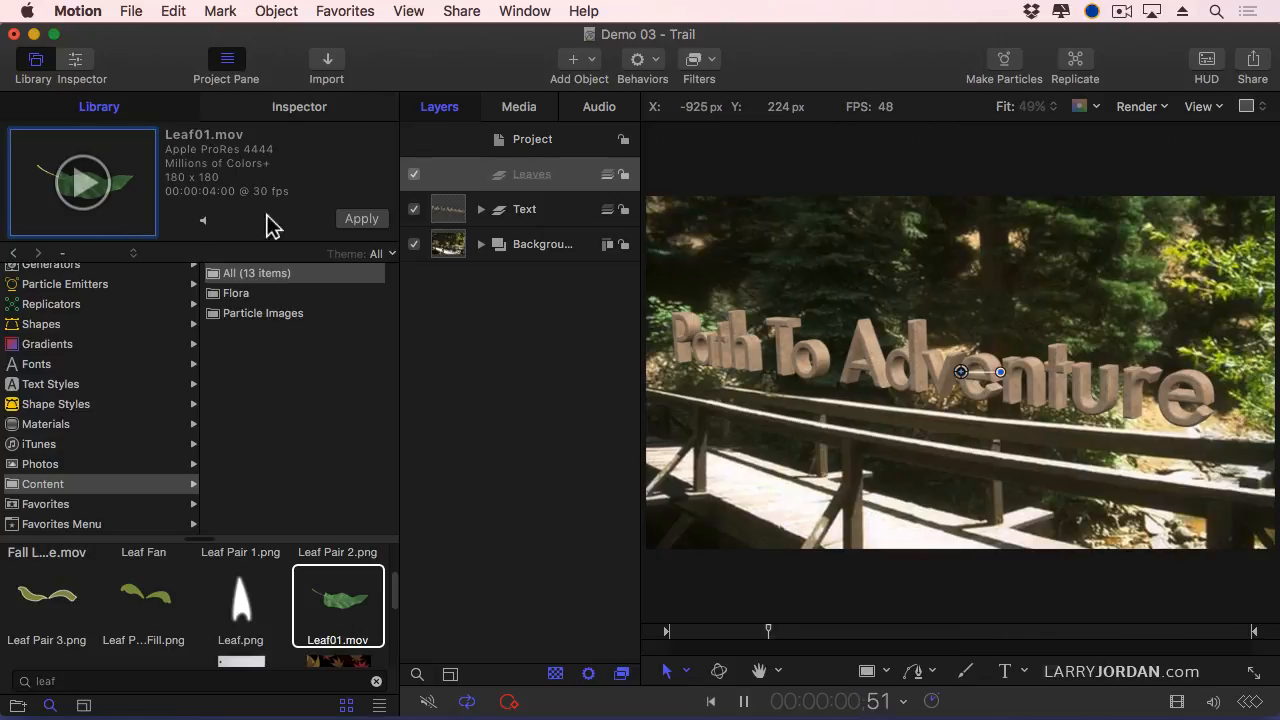
Step: Add Leaf01.mov into the Leaves group and convert it into a particle emitter
{"action": "left_click", "coordinate": [532, 172]}
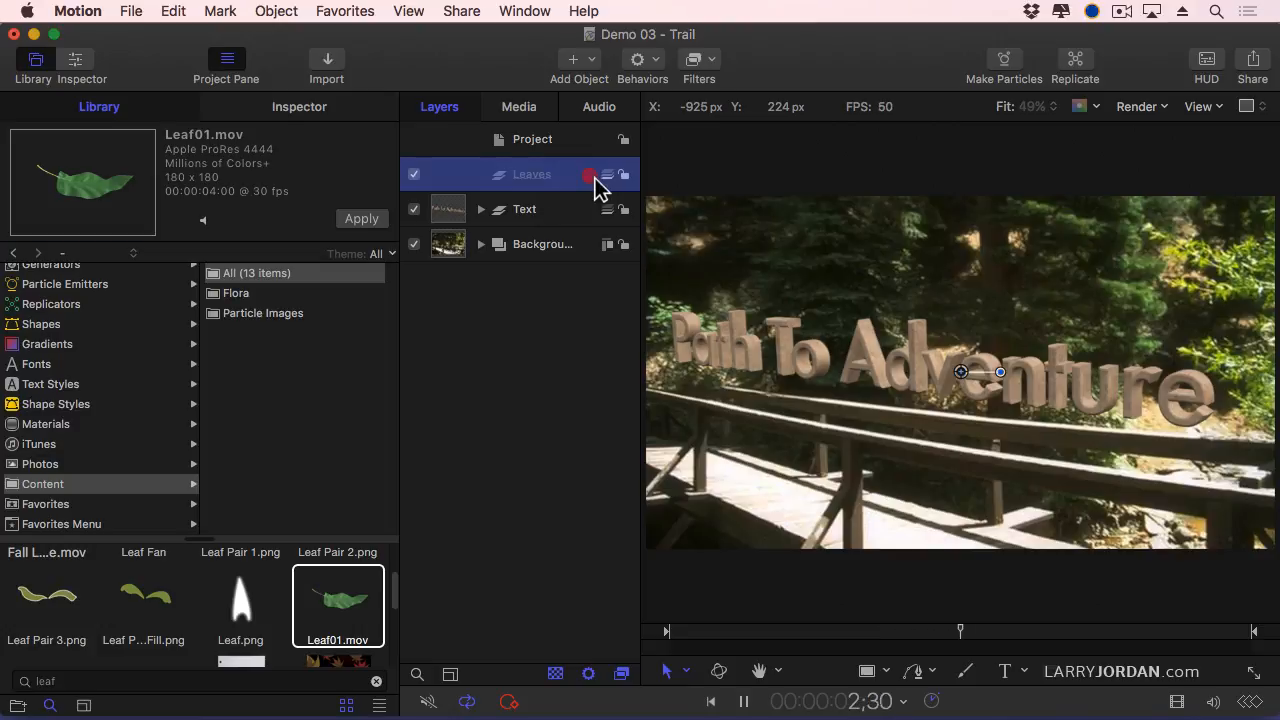
{"action": "left_click", "coordinate": [360, 218]}
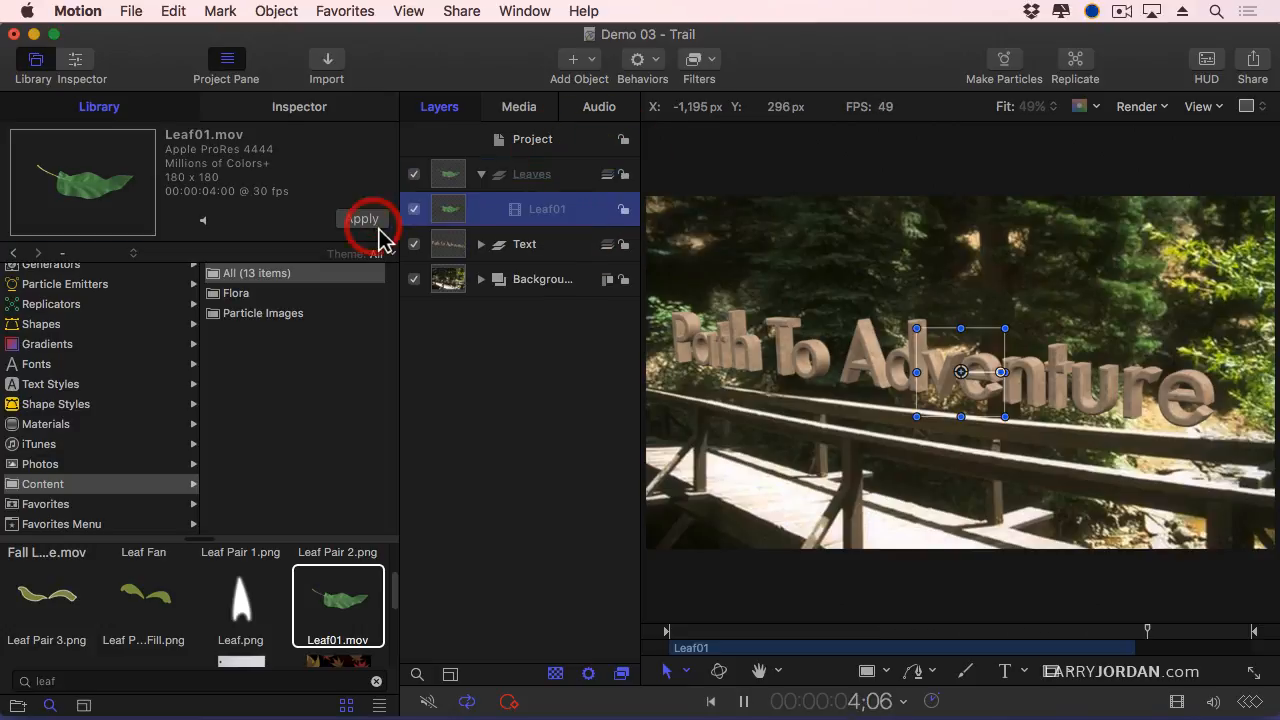
{"action": "left_click", "coordinate": [362, 218]}
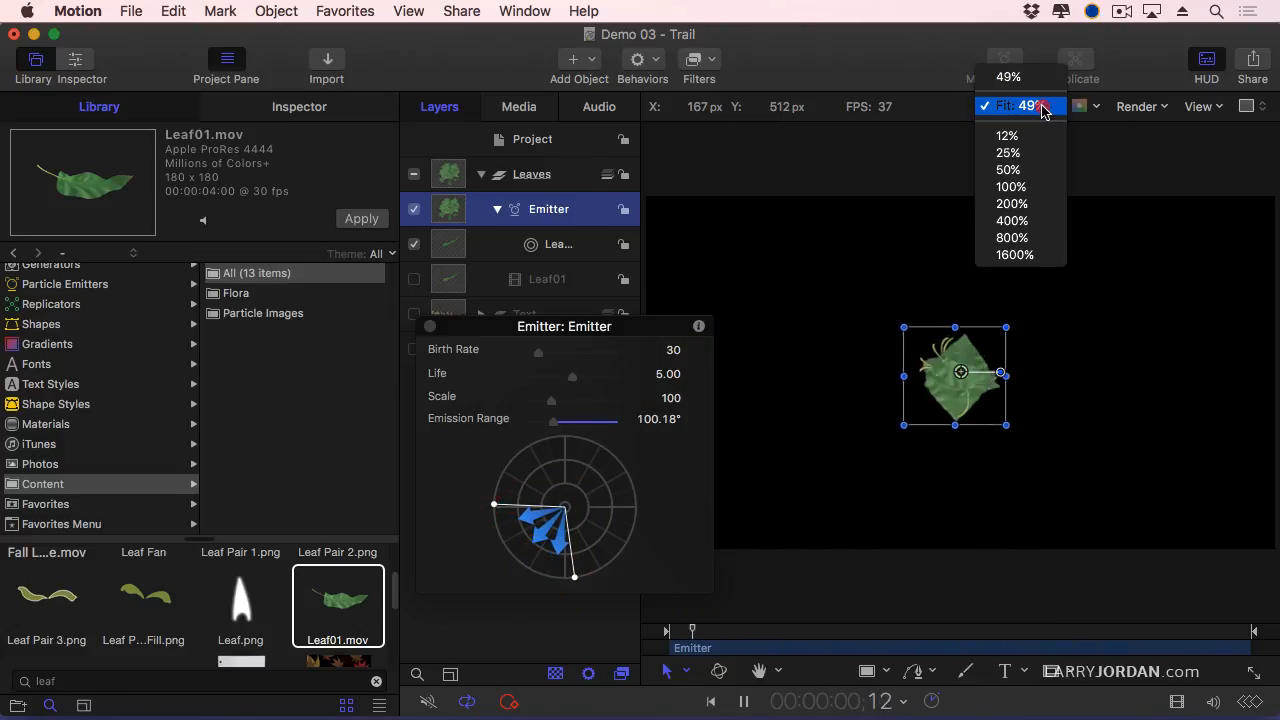
Step: Zoom the canvas to 25% to see beyond the frame edges
{"action": "left_click", "coordinate": [1008, 152]}
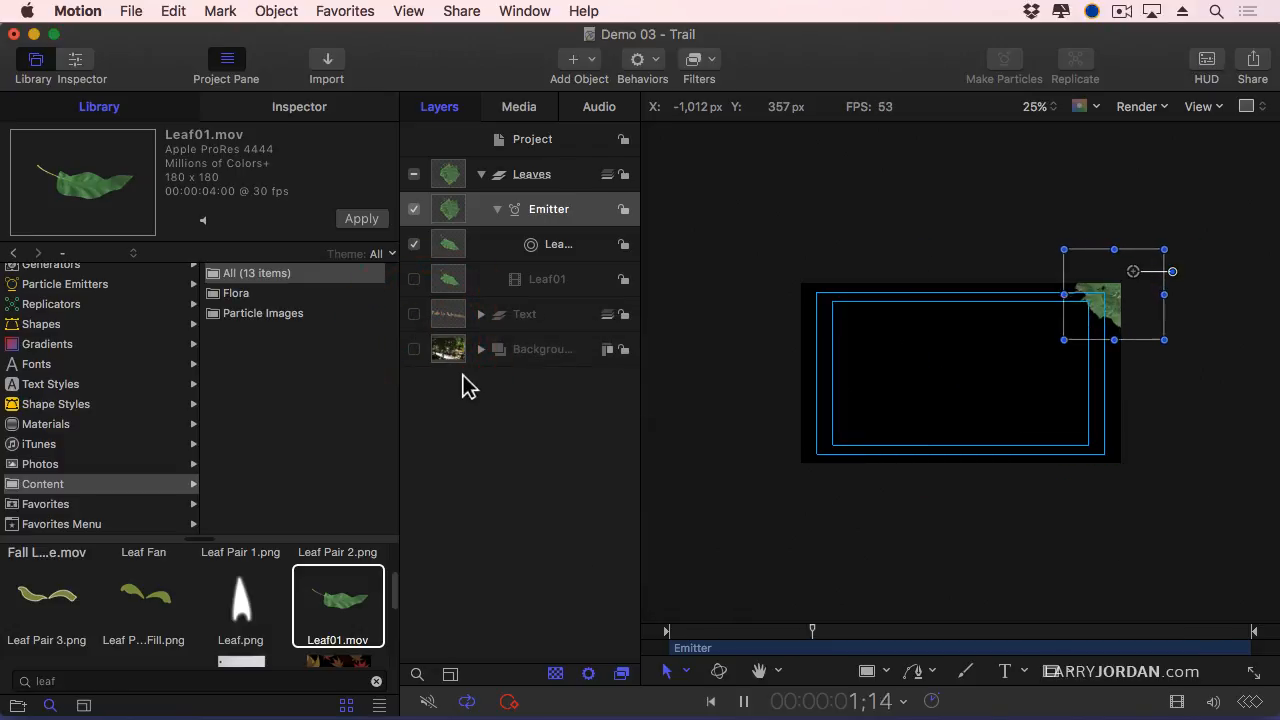
Step: Set the emitter to Birth Rate 0, Initial Number 300, Life 8, Speed Randomness 400
{"action": "left_click", "coordinate": [300, 106]}
{"action": "type", "text": "5"}
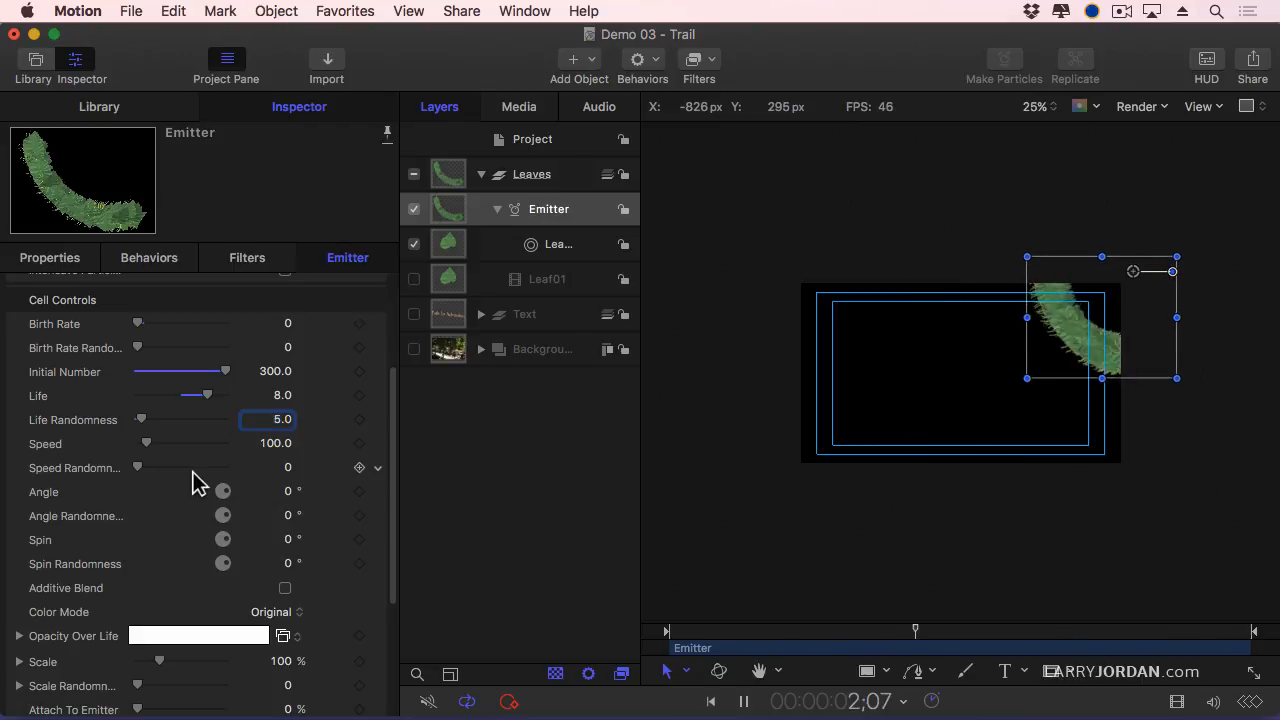
{"action": "left_click_drag", "start_coordinate": [136, 468], "coordinate": [188, 468]}
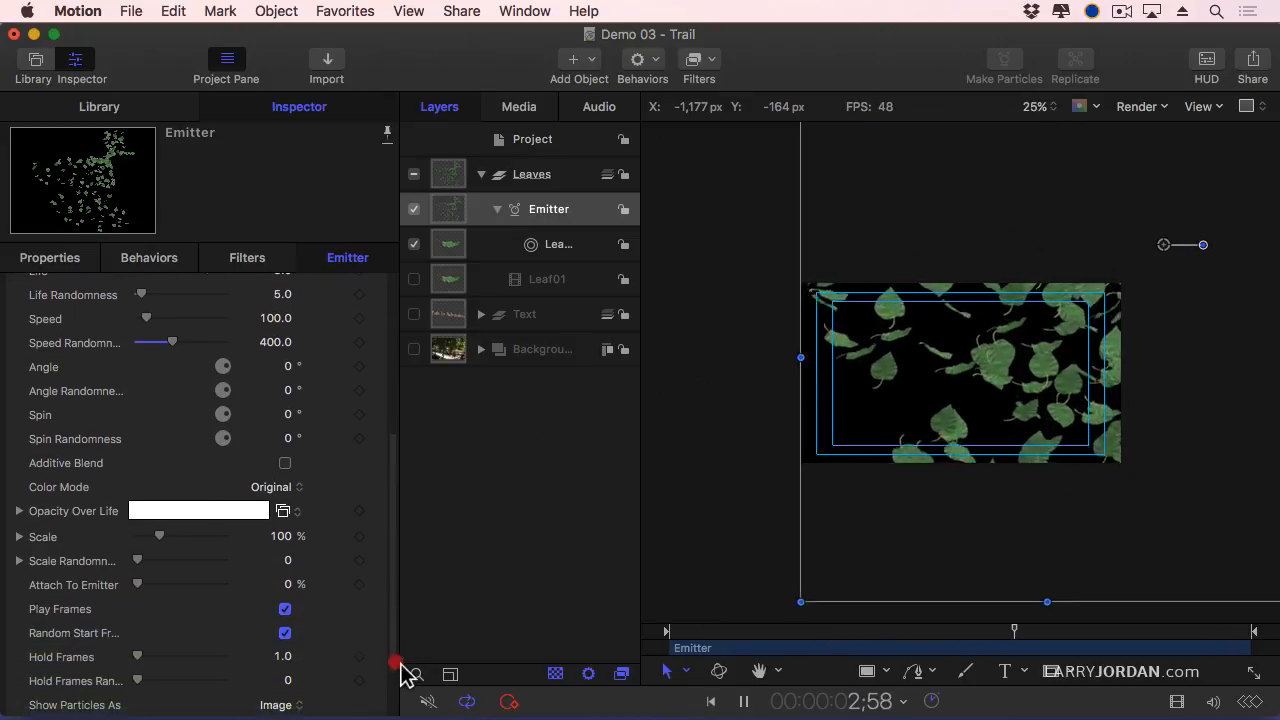
Step: Set particle colour mode to Over Life with the Smokey Mountains gradient
{"action": "left_click", "coordinate": [276, 488]}
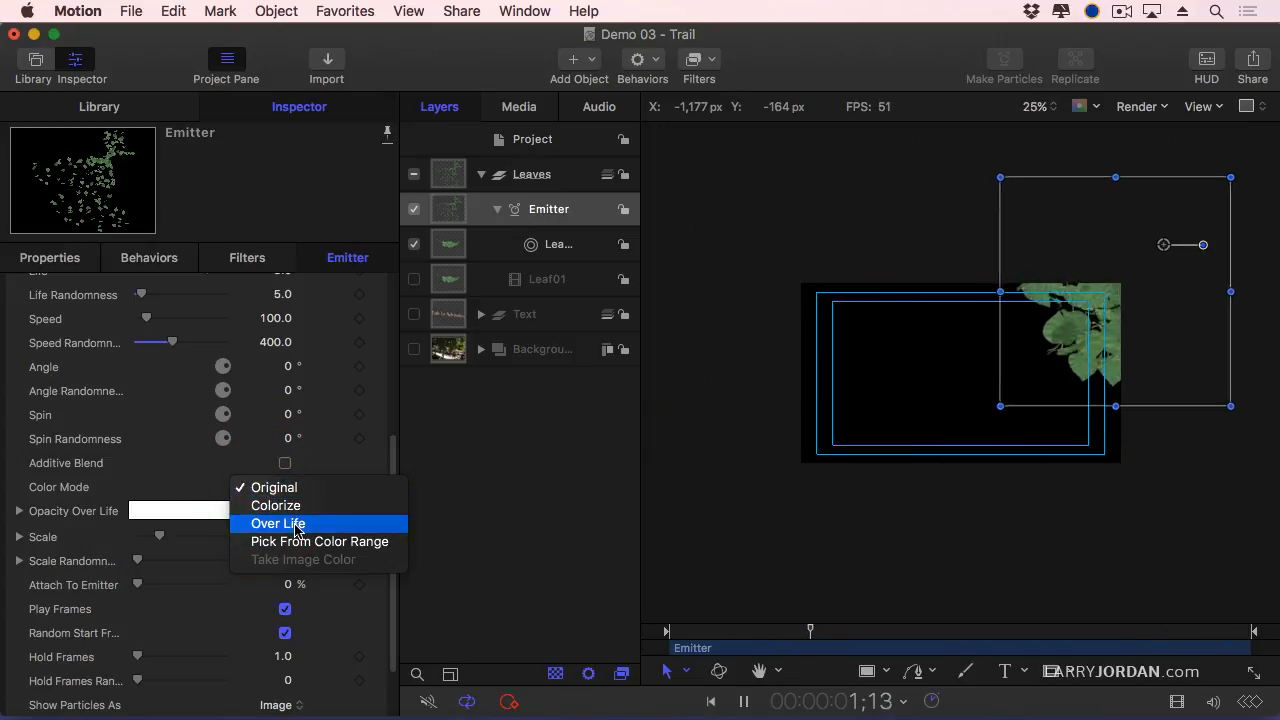
{"action": "left_click", "coordinate": [276, 524]}
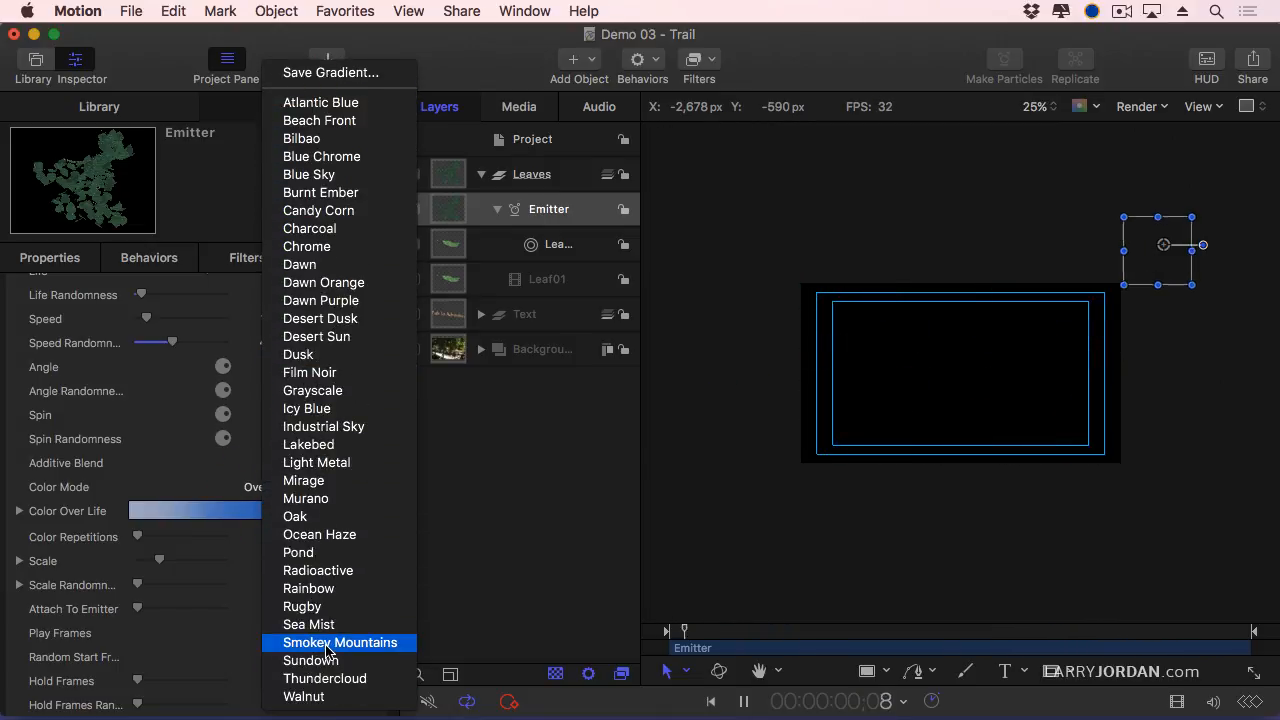
{"action": "left_click", "coordinate": [340, 642]}
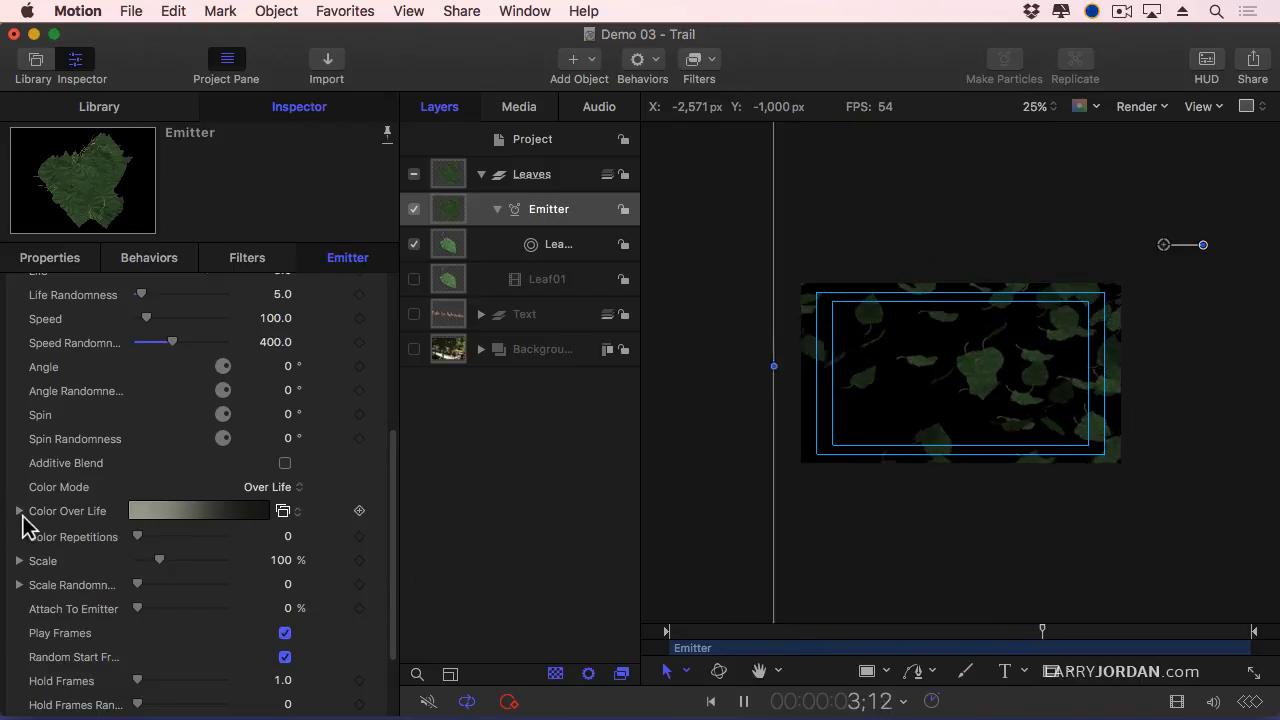
Step: Expand the Color Over Life gradient and adjust the opacity stop at its end
{"action": "left_click", "coordinate": [20, 512]}
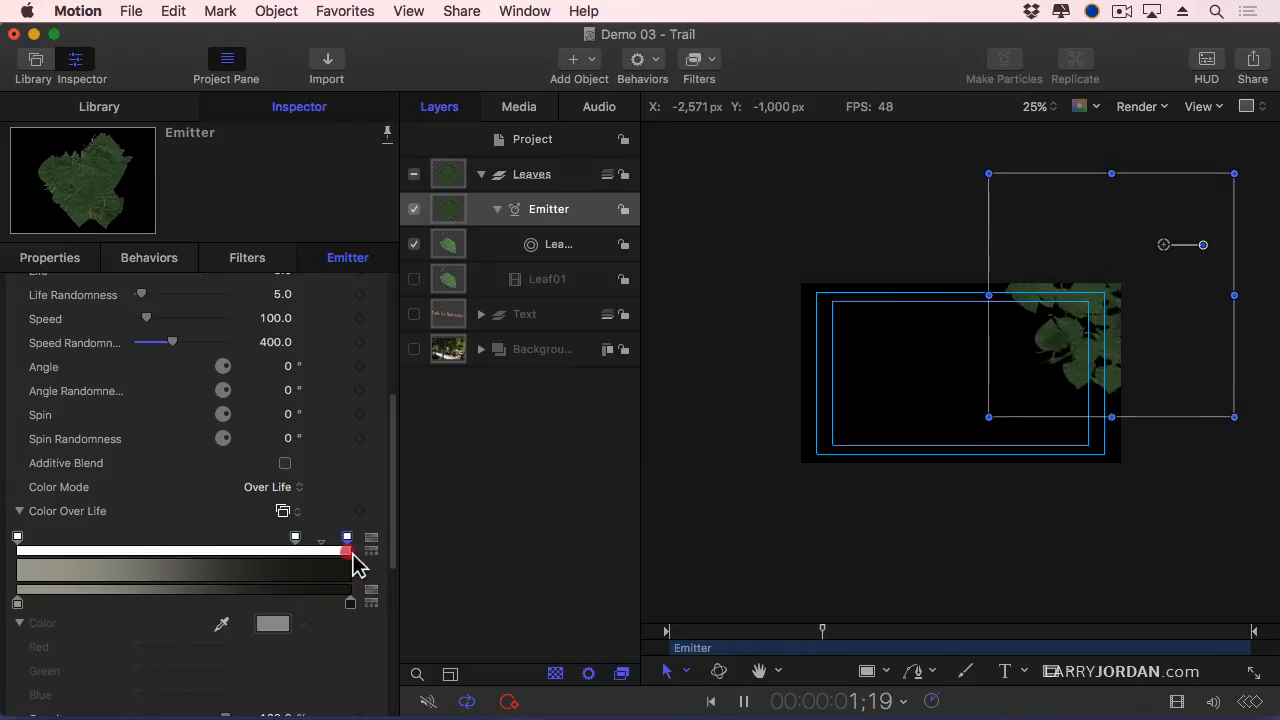
{"action": "left_click", "coordinate": [348, 536]}
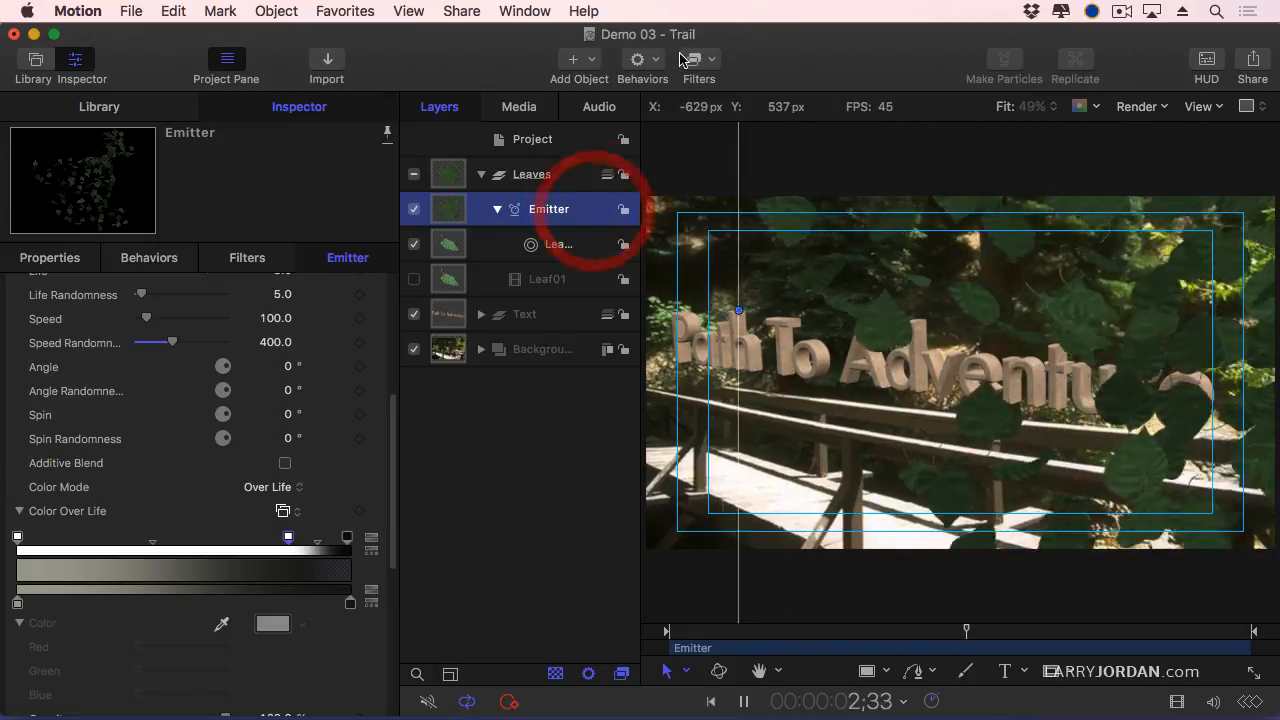
Step: Add a Gaussian Blur filter to the emitter with Amount 18 and check the result
{"action": "left_click", "coordinate": [698, 68]}
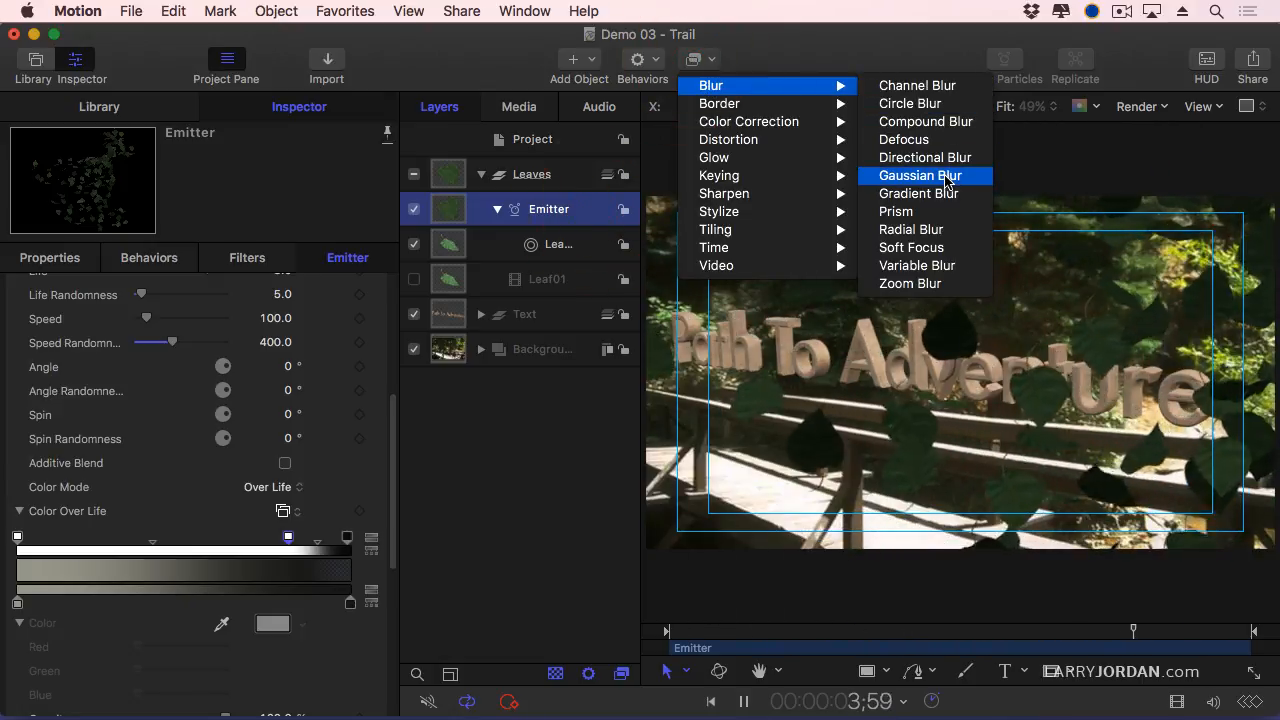
{"action": "left_click", "coordinate": [920, 176]}
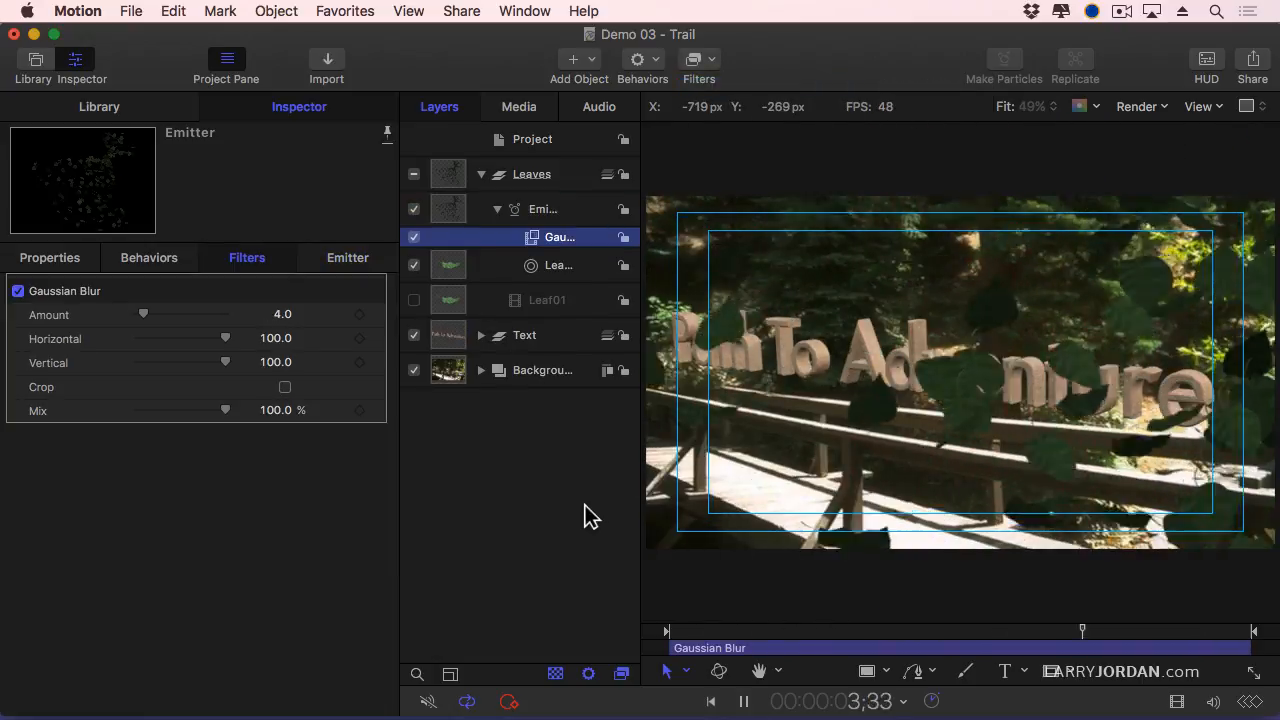
{"action": "left_click_drag", "start_coordinate": [144, 314], "coordinate": [156, 314]}
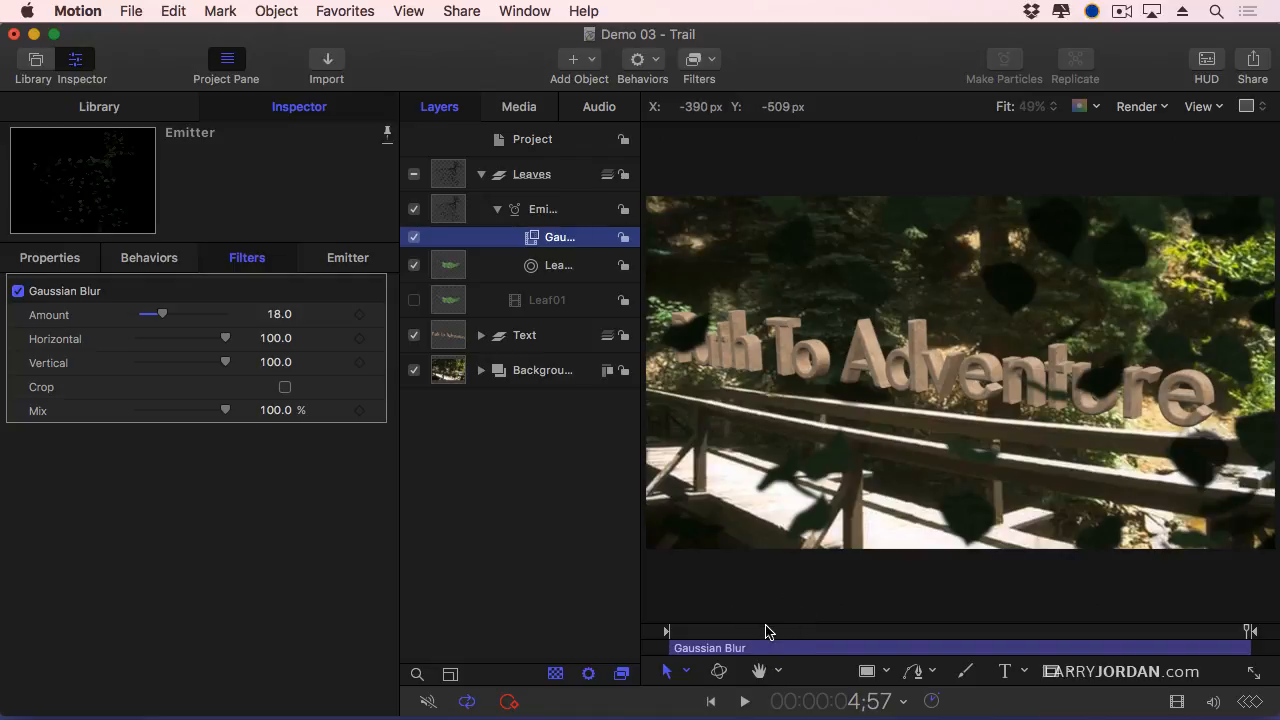
{"action": "left_click", "coordinate": [744, 700]}
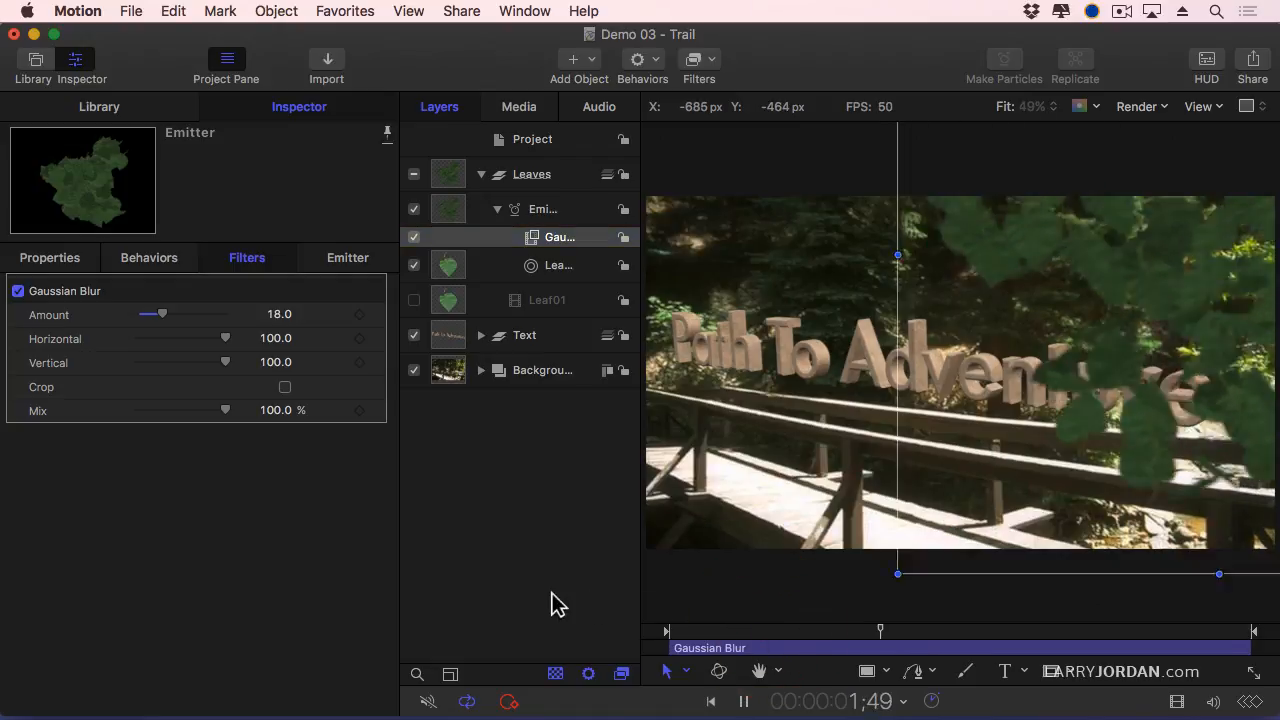